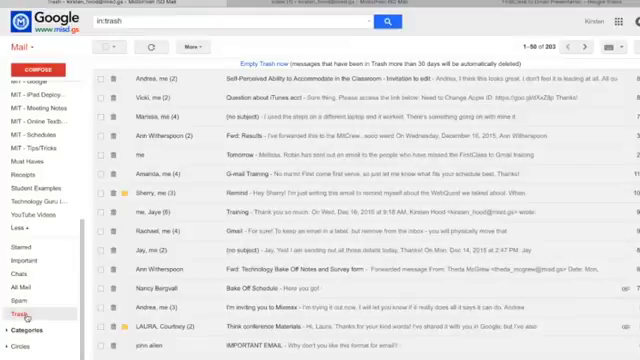
# Step: Open the Spam folder from the left sidebar and confirm it holds no spam
pyautogui.click(16, 301)
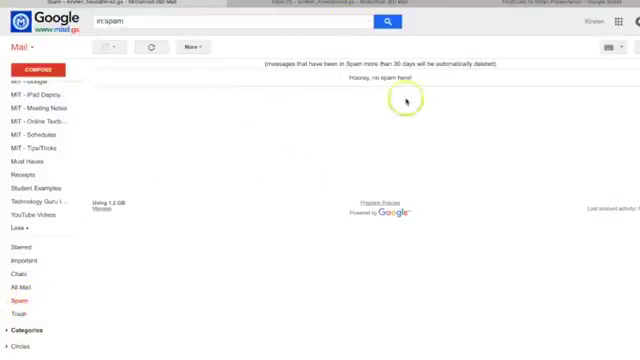
pyautogui.moveTo(347, 155)
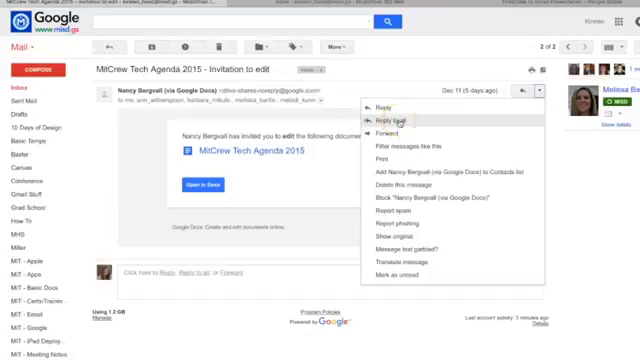
pyautogui.moveTo(400, 147)
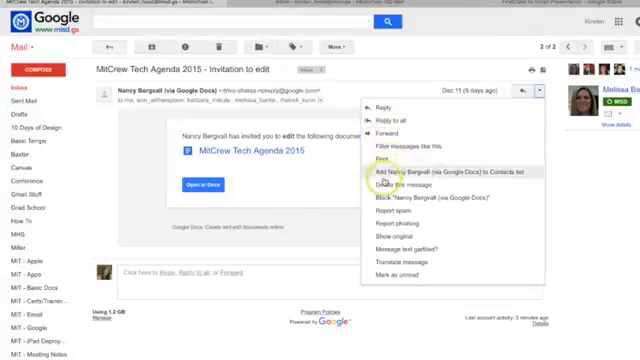
pyautogui.moveTo(410, 186)
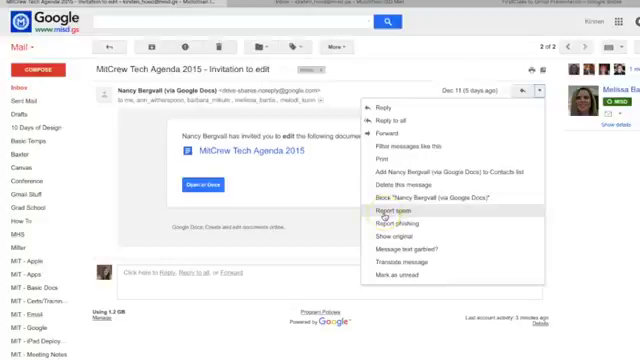
pyautogui.moveTo(392, 236)
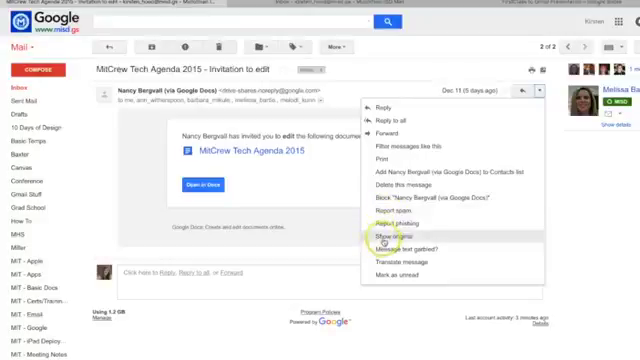